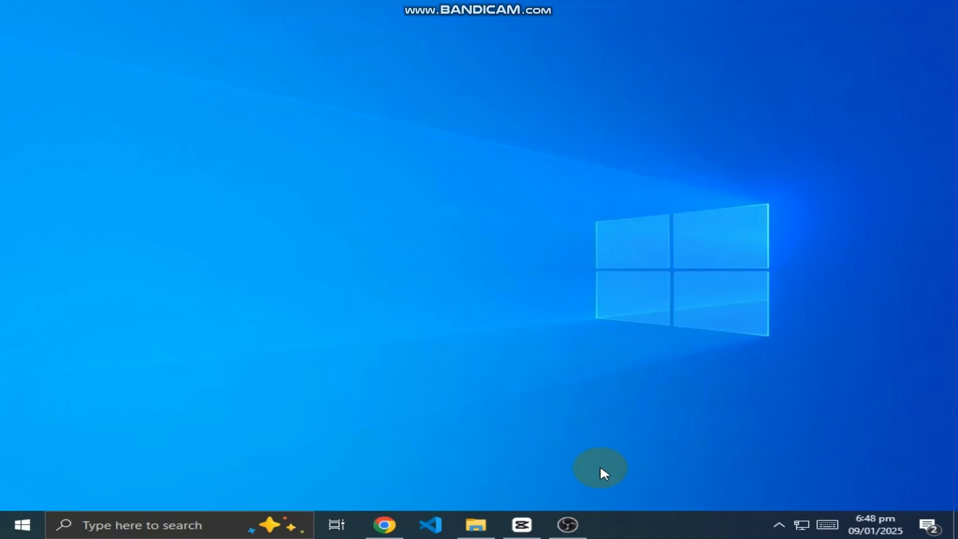
Launch OBS Studio from its taskbar icon
left_click(566, 524)
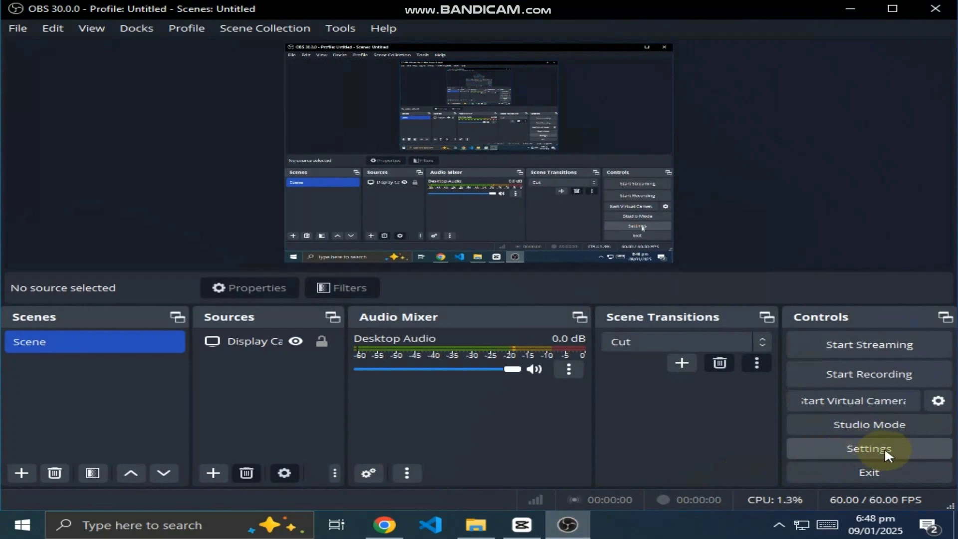
In Video settings, set the base canvas to 1280x720 and choose the scaled output resolution
left_click(868, 448)
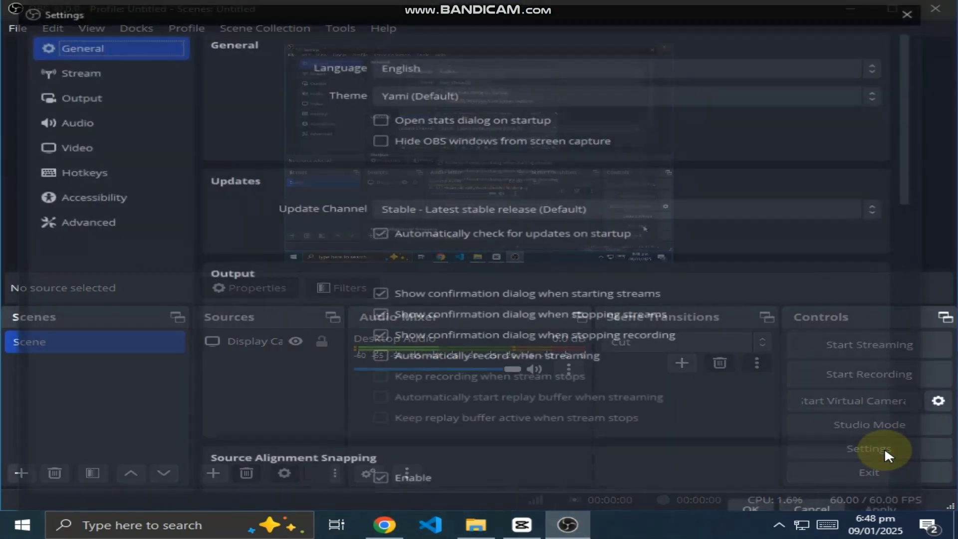
left_click(71, 146)
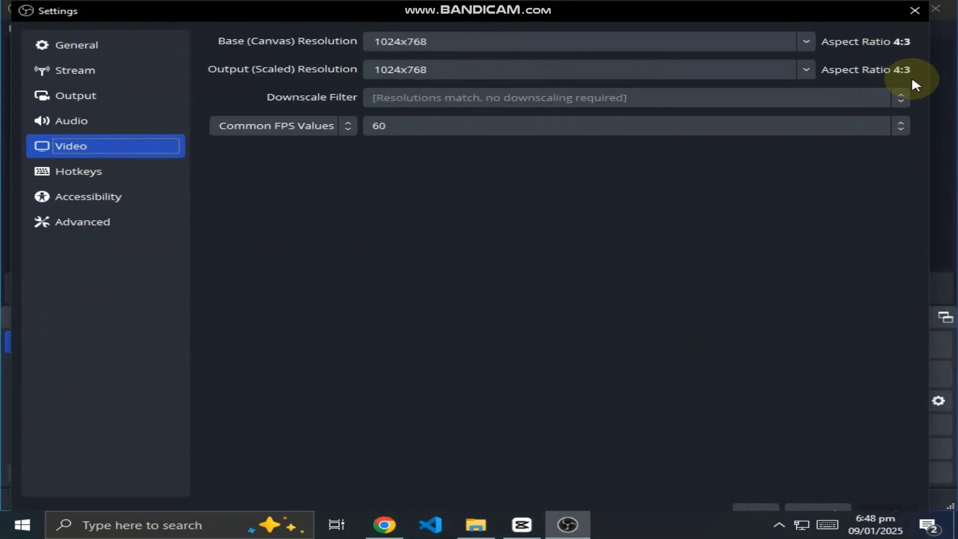
left_click(805, 41)
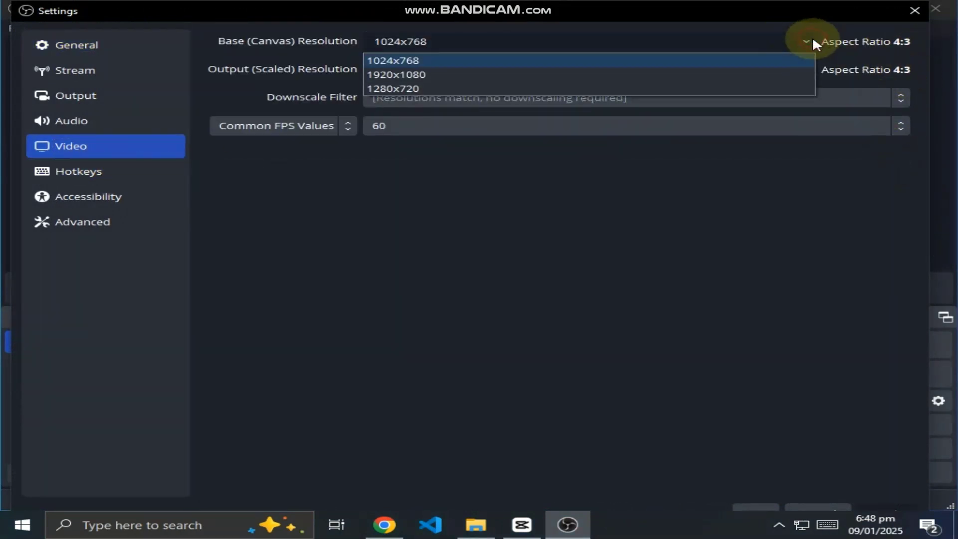
left_click(395, 74)
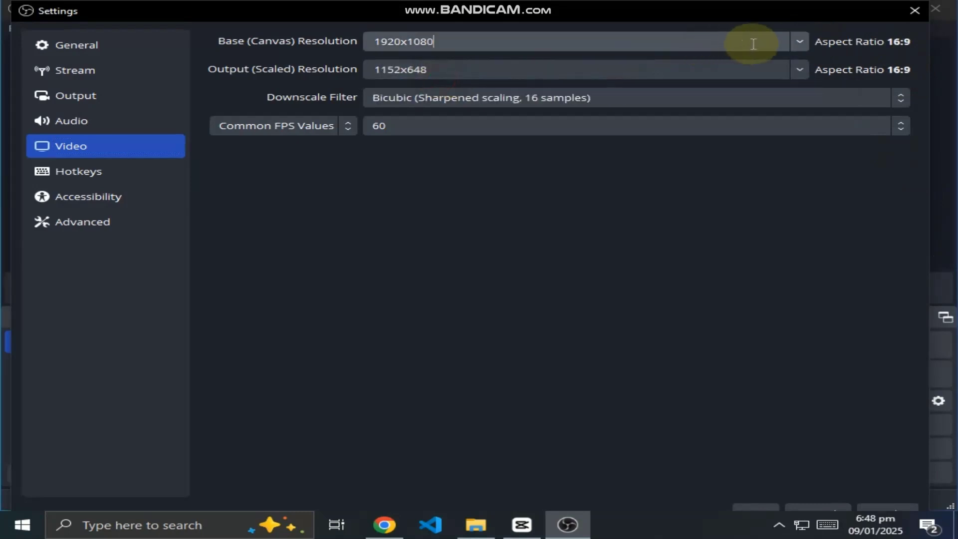
left_click(797, 40)
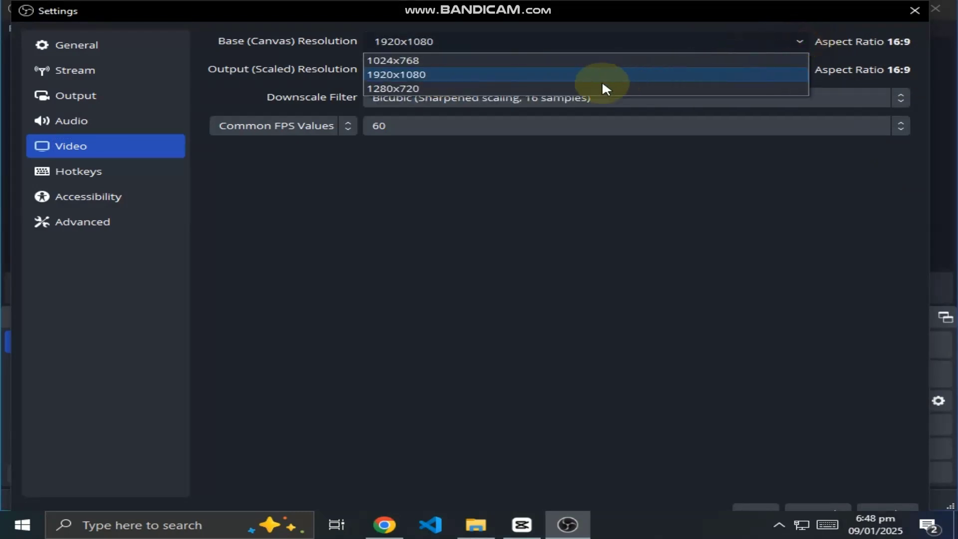
left_click(394, 89)
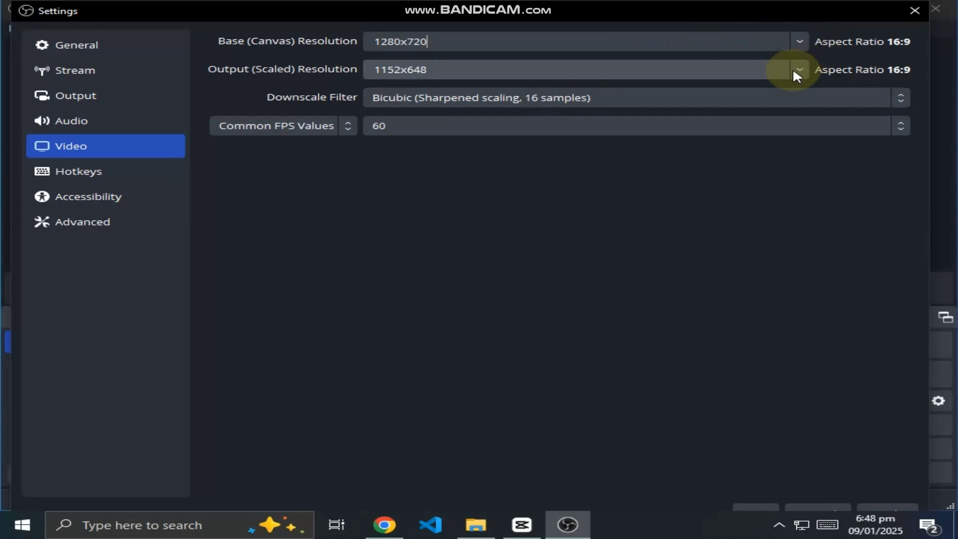
left_click(798, 68)
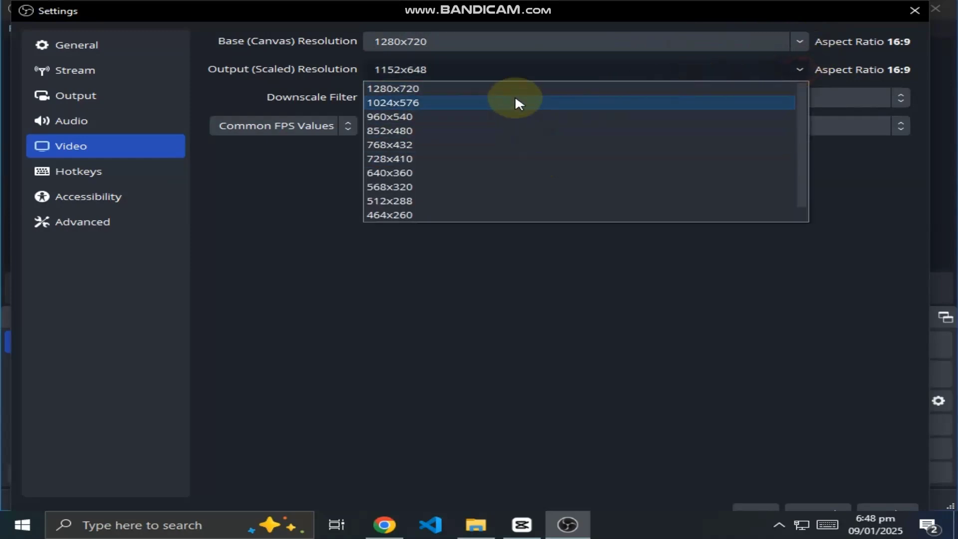
left_click(389, 87)
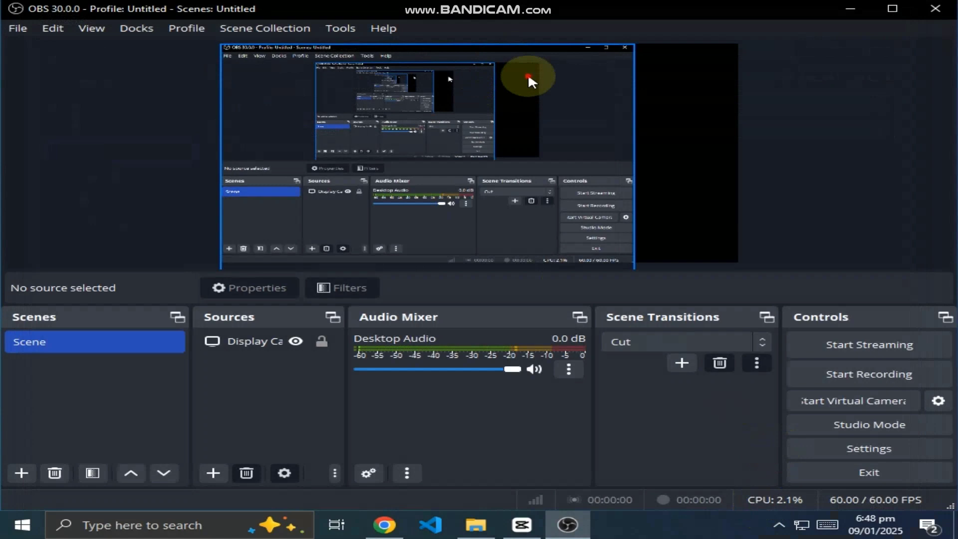
Open Edit Transform for the Display Capture source from its right-click menu
left_click(252, 340)
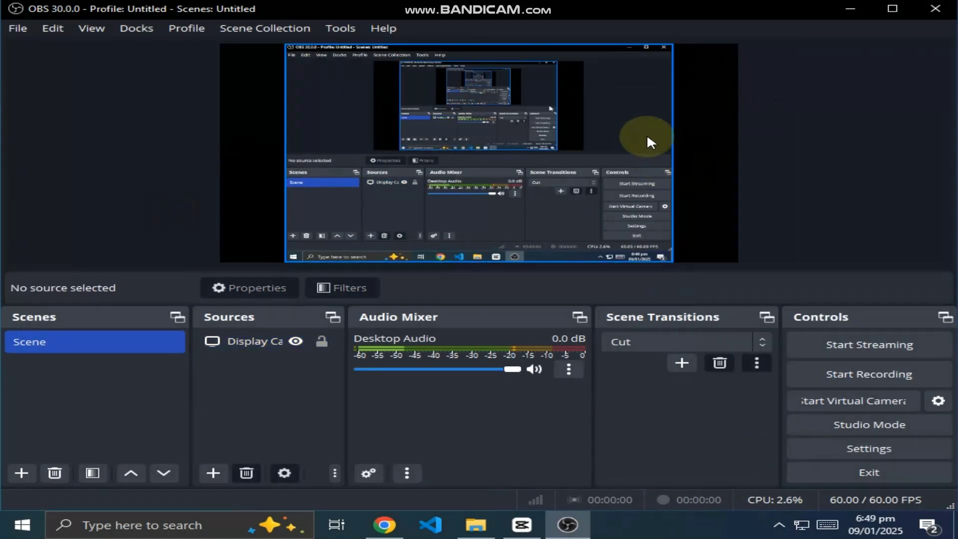
right_click(649, 141)
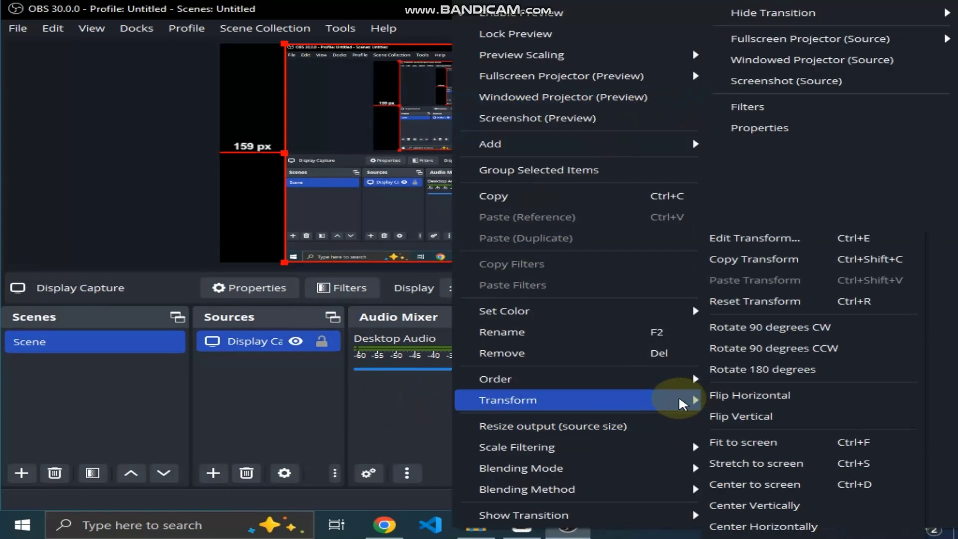
mouse_move(792, 333)
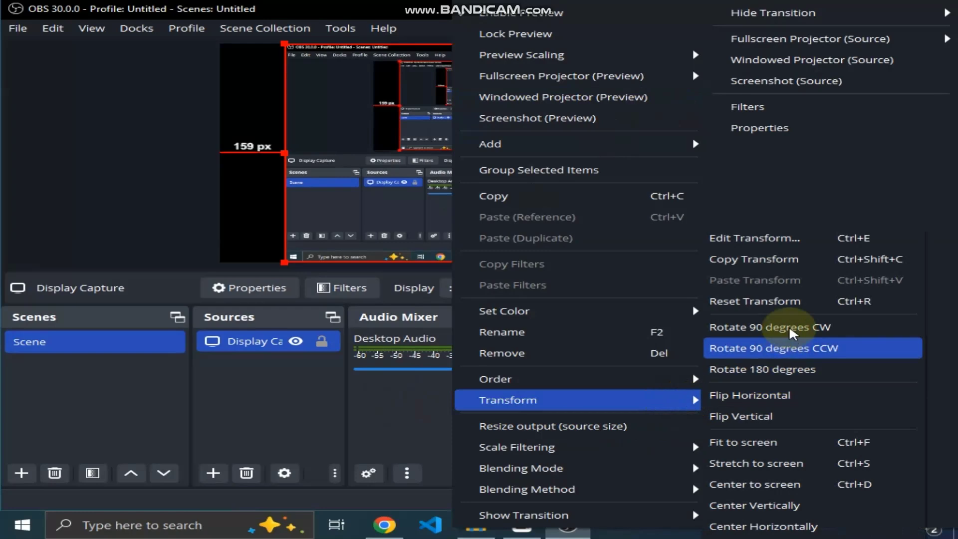
left_click(753, 237)
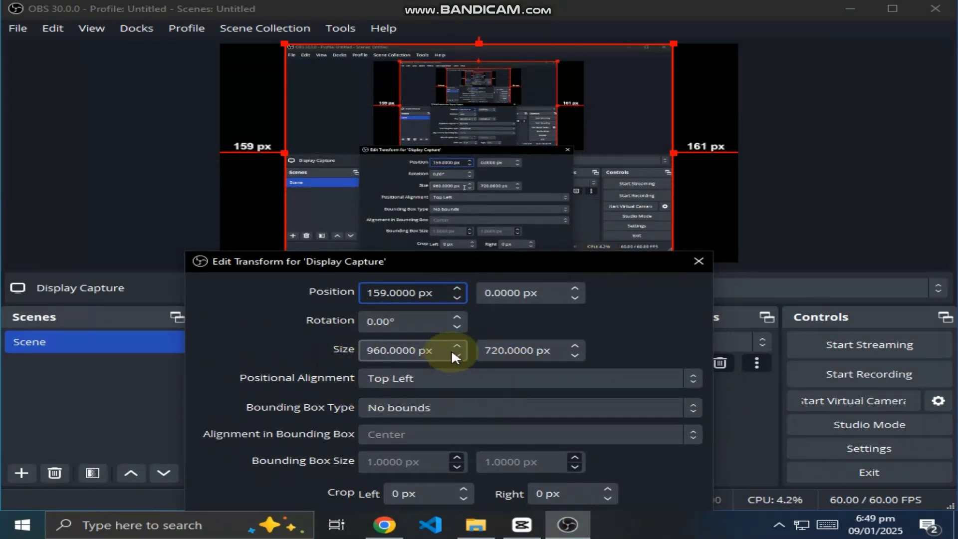
Step the Display Capture size up to 1280 wide by 720 high, then close Edit Transform
left_click(573, 345)
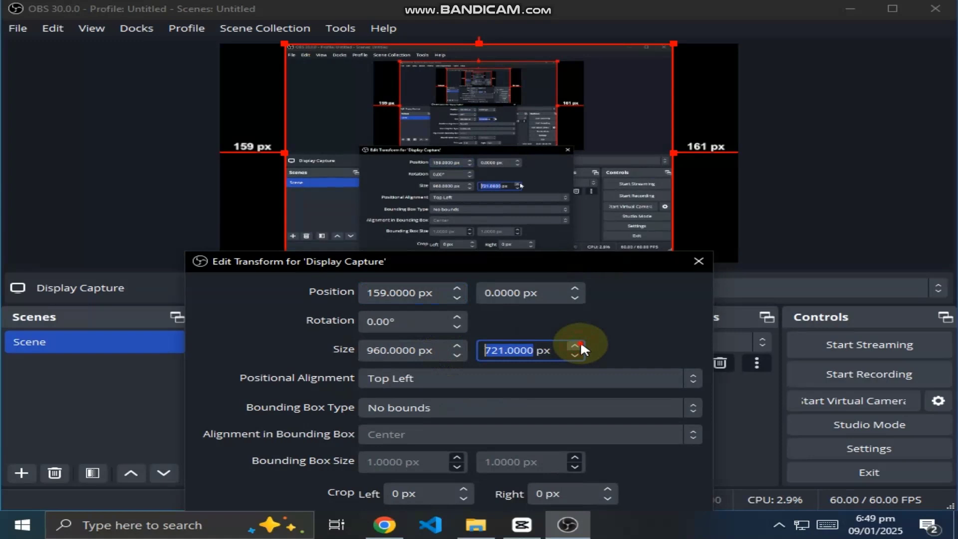
left_click(574, 346)
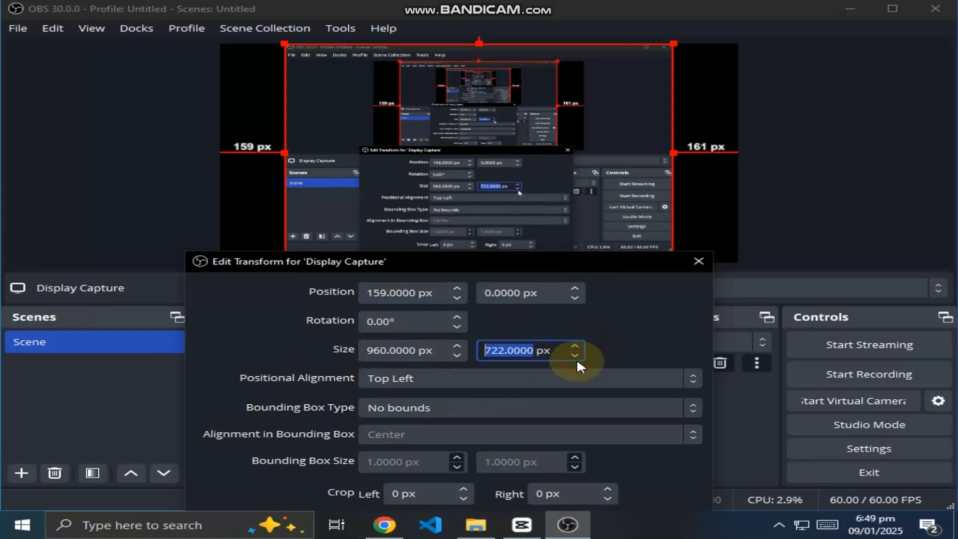
left_click(574, 356)
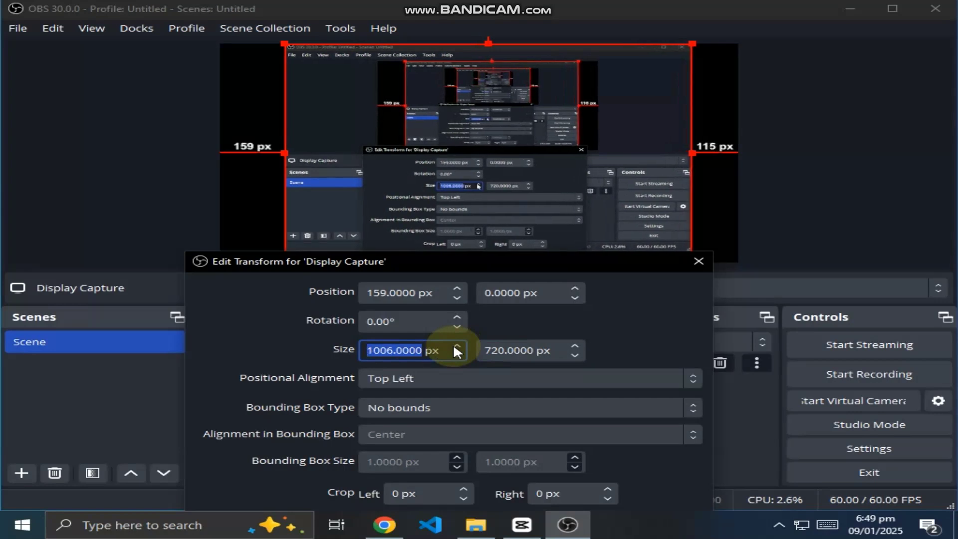
left_click(456, 345)
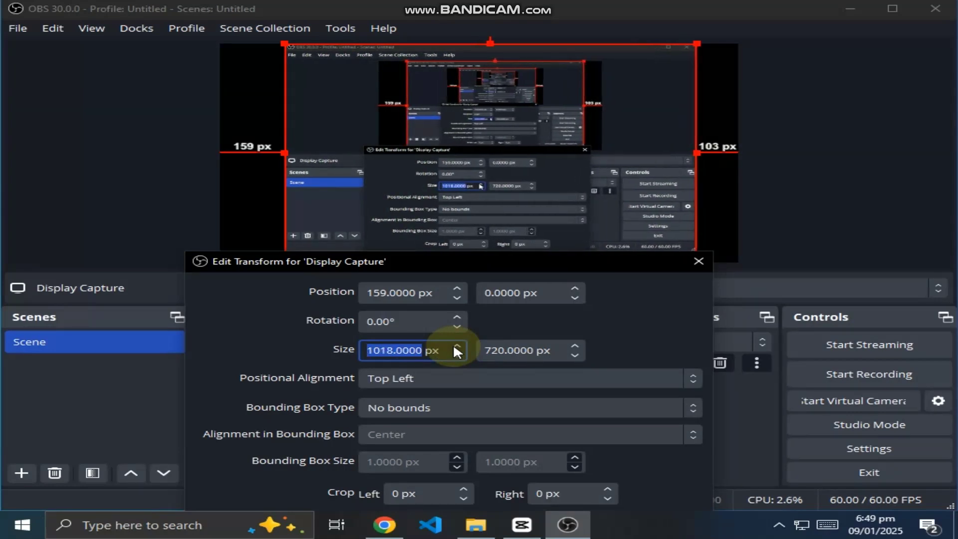
left_click(457, 346)
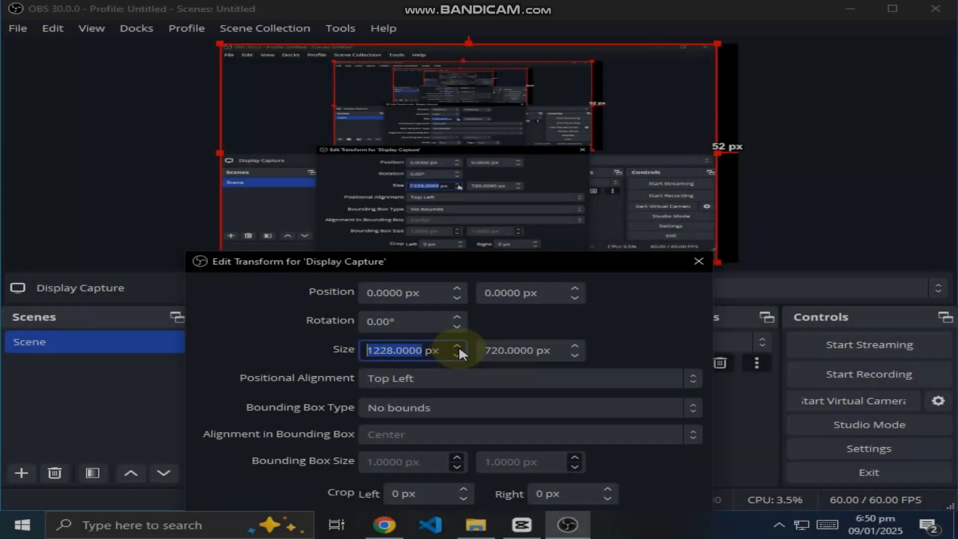
left_click(457, 346)
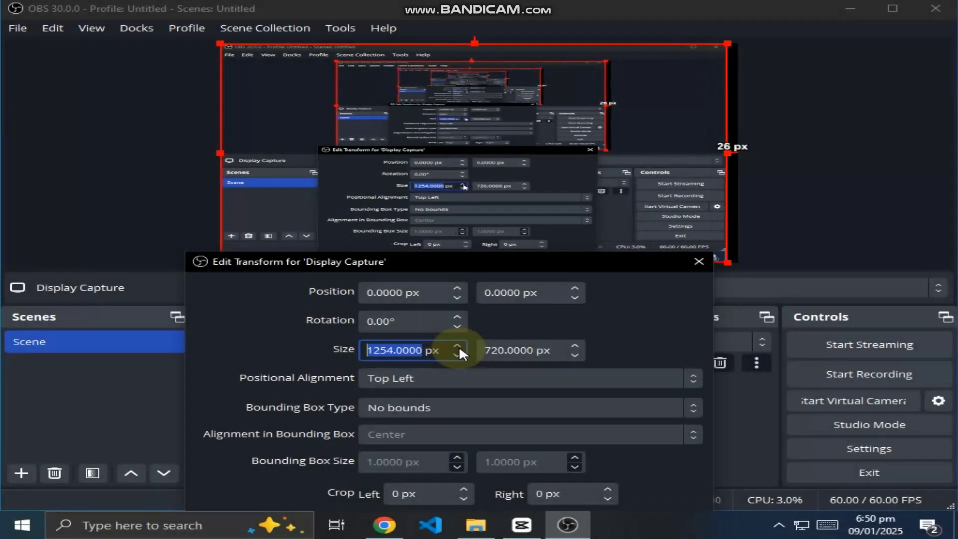
left_click(459, 346)
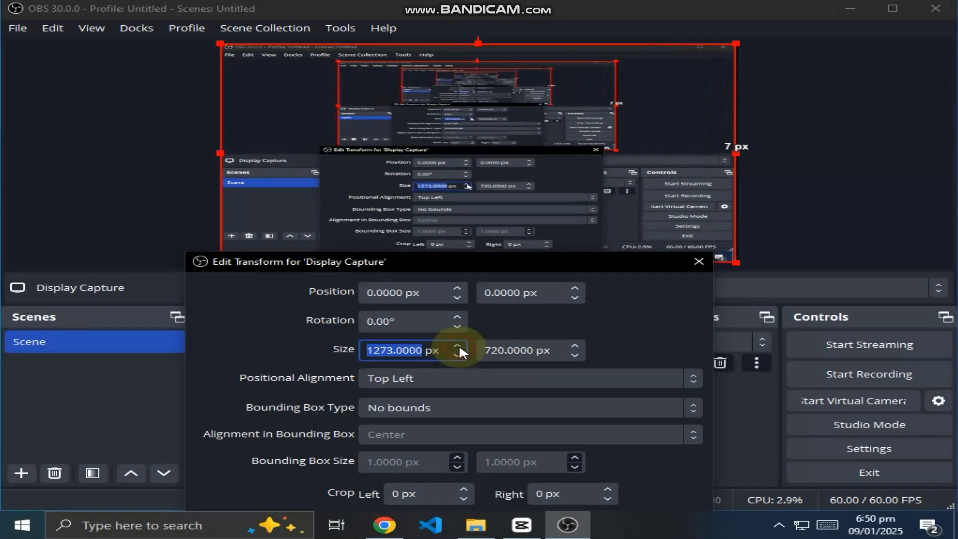
left_click(464, 346)
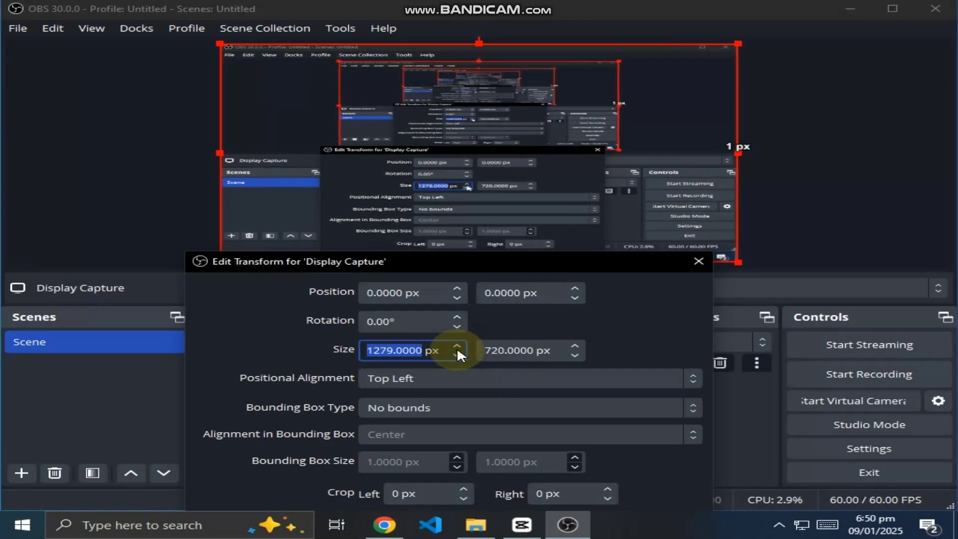
left_click(458, 346)
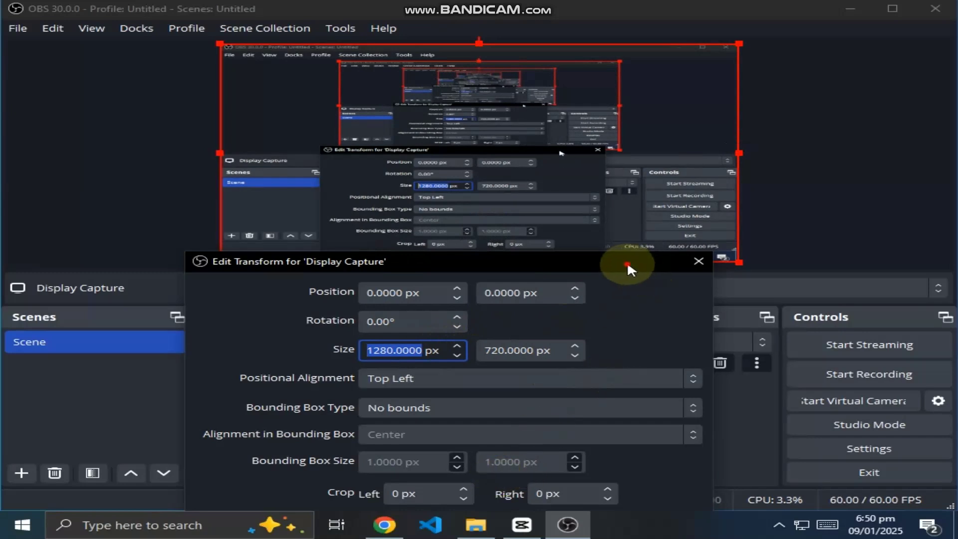
left_click(698, 261)
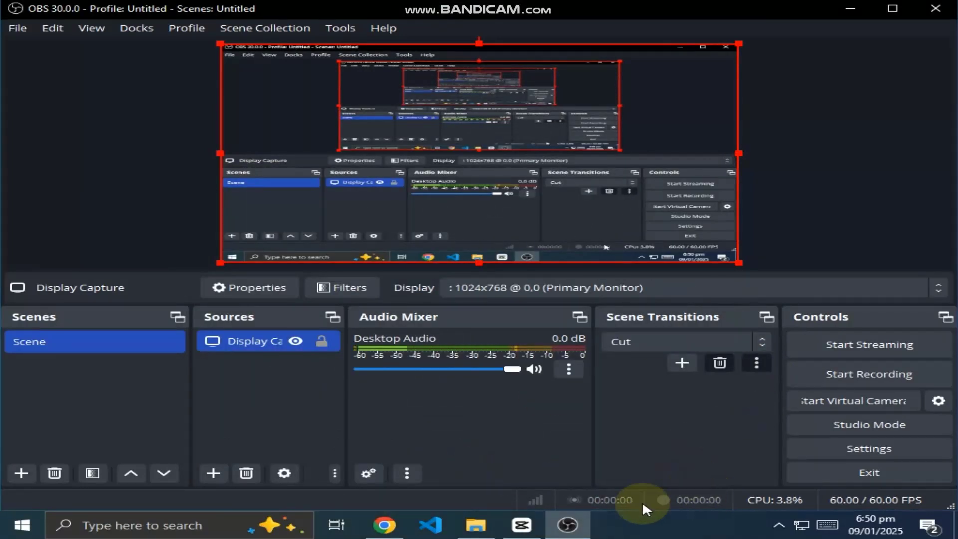